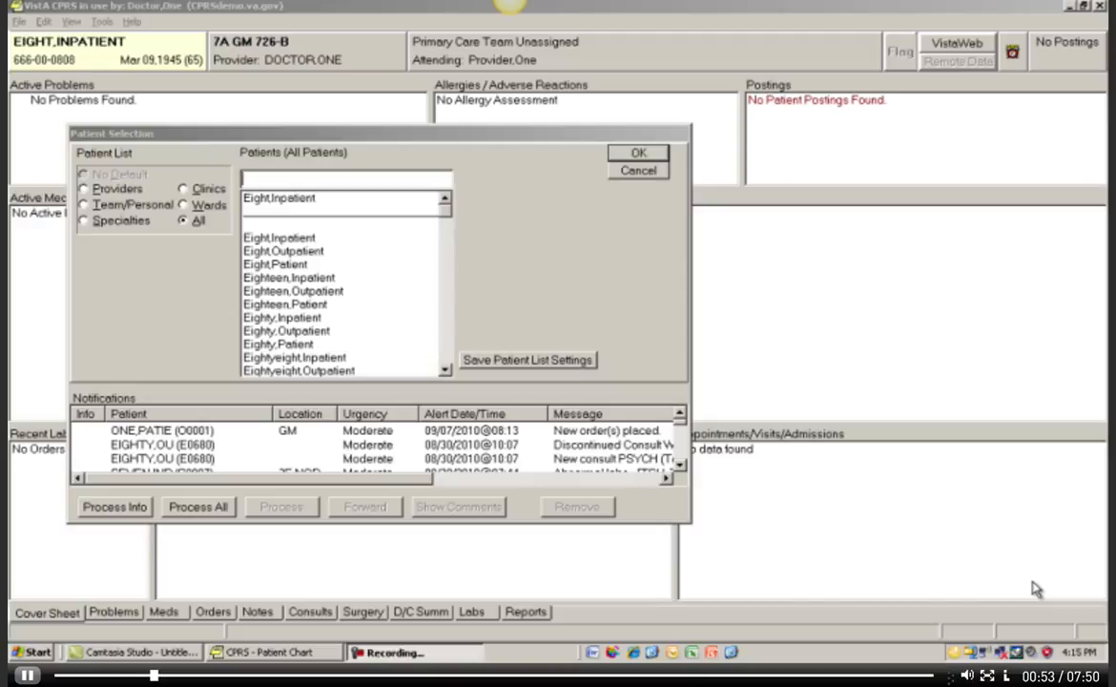
- Select ONE,PATIENT in Patient Selection to open the chart on the cover sheet
click(637, 153)
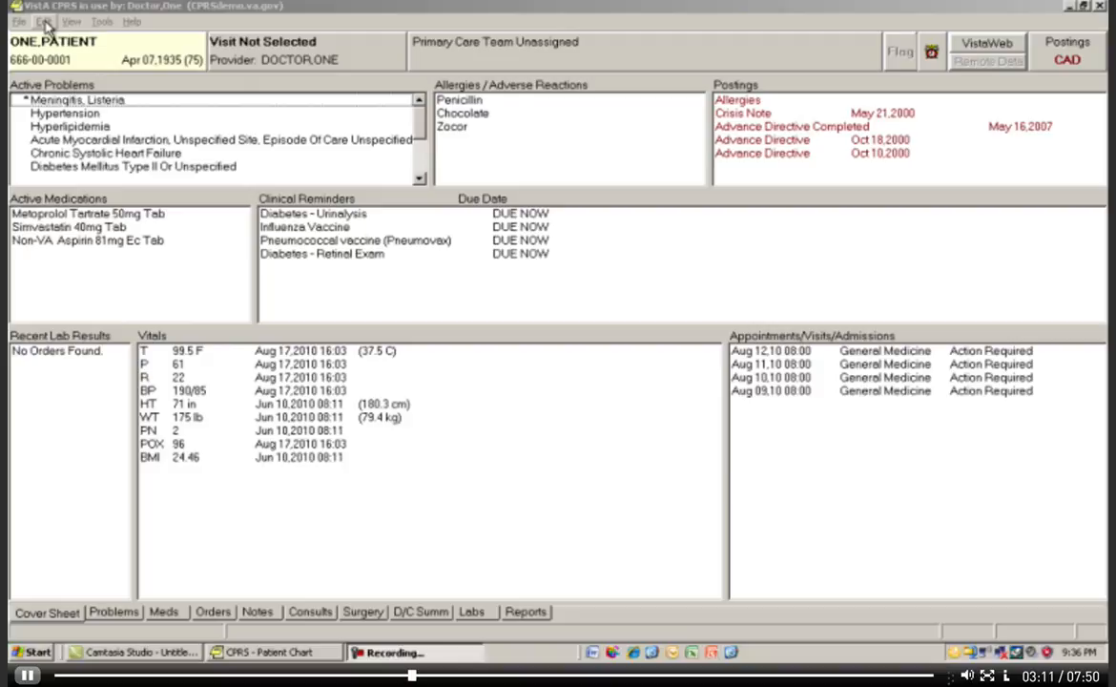
- Set the CPRS display font to 18 pt through Edit > Preferences > Fonts
click(44, 21)
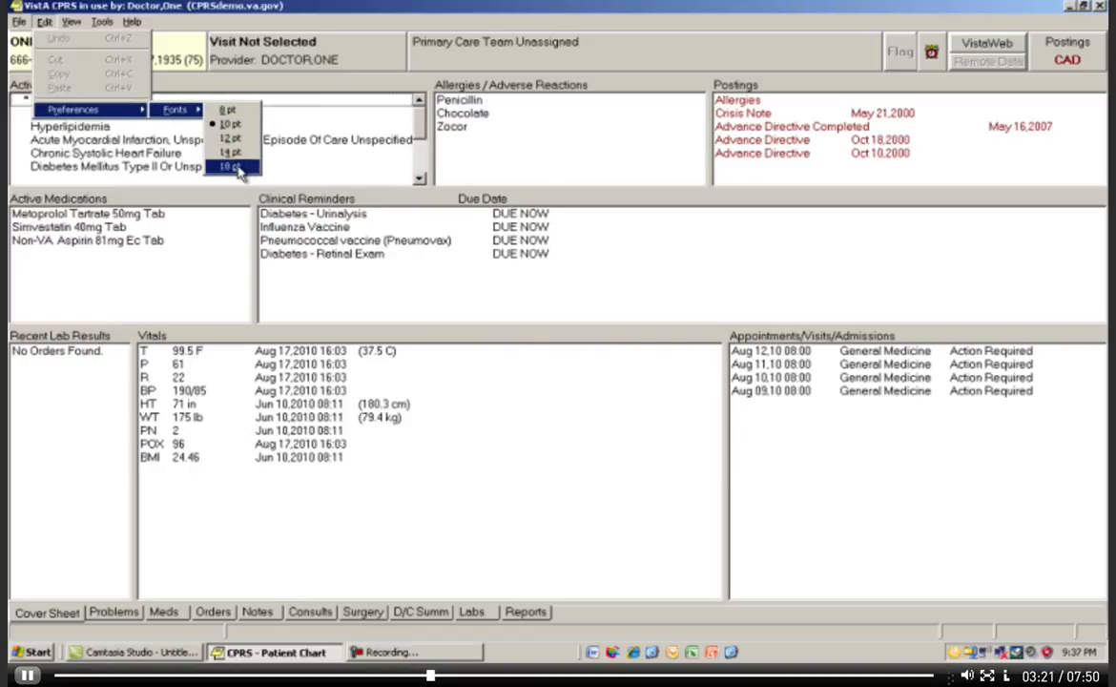
click(226, 166)
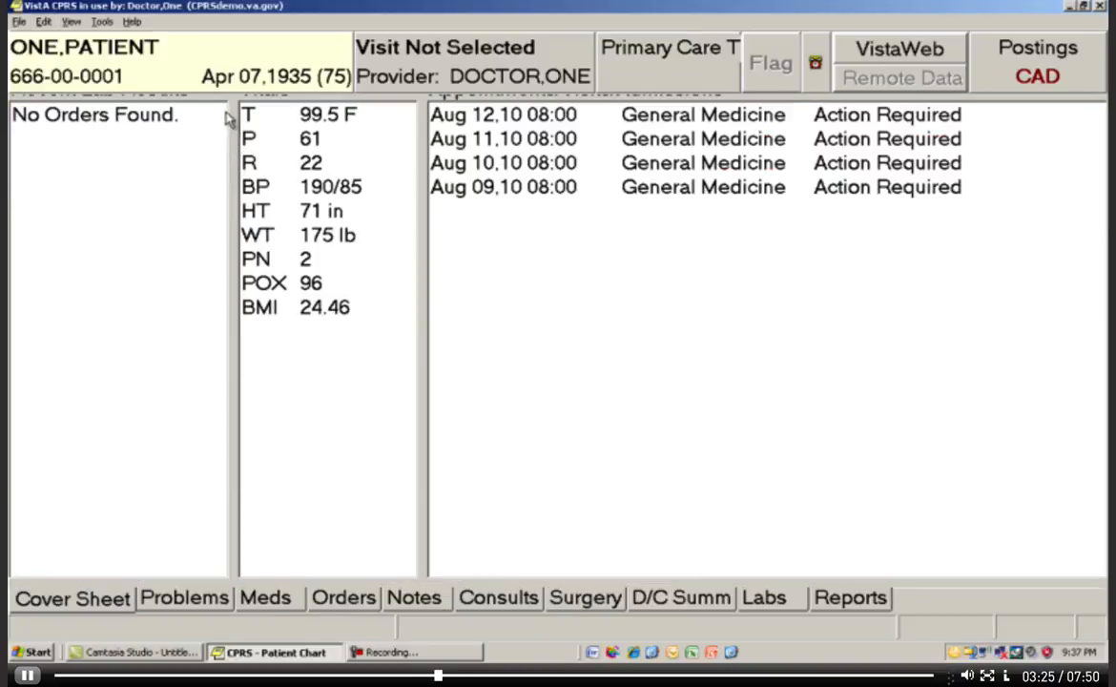
mouse_move(227, 93)
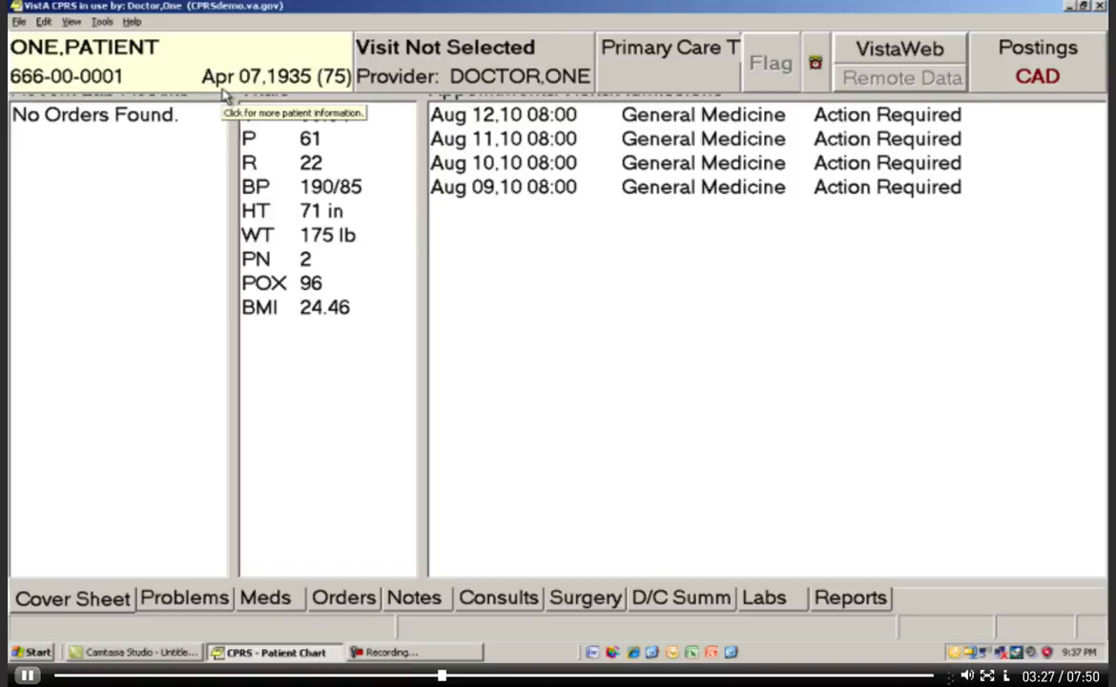
mouse_move(226, 100)
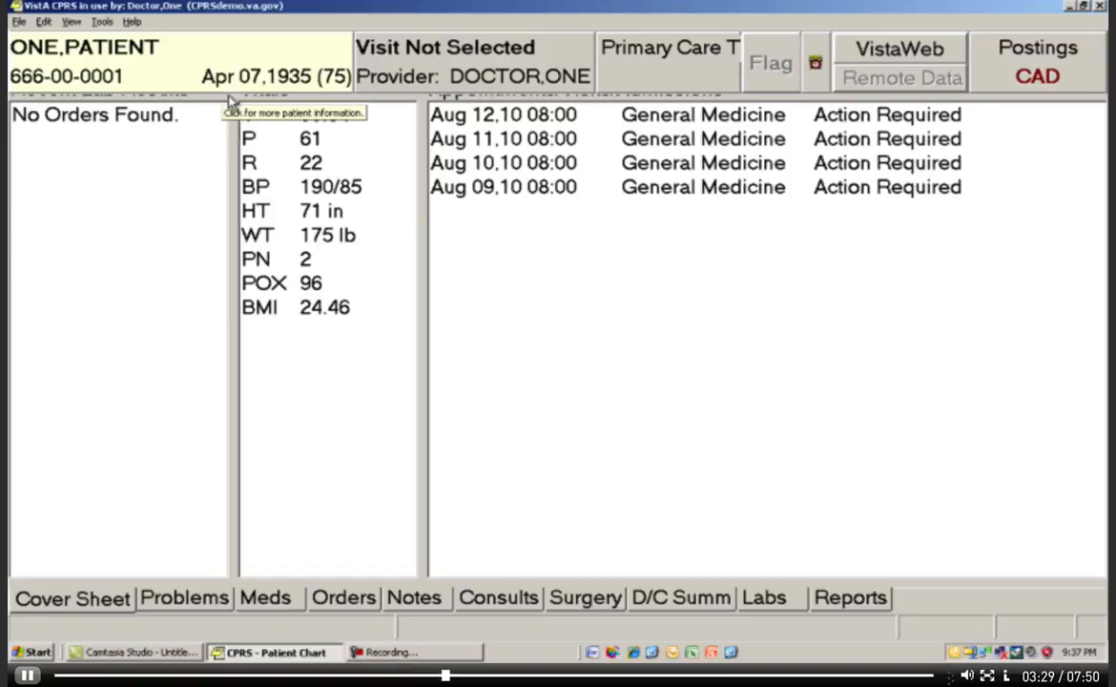
mouse_move(815, 413)
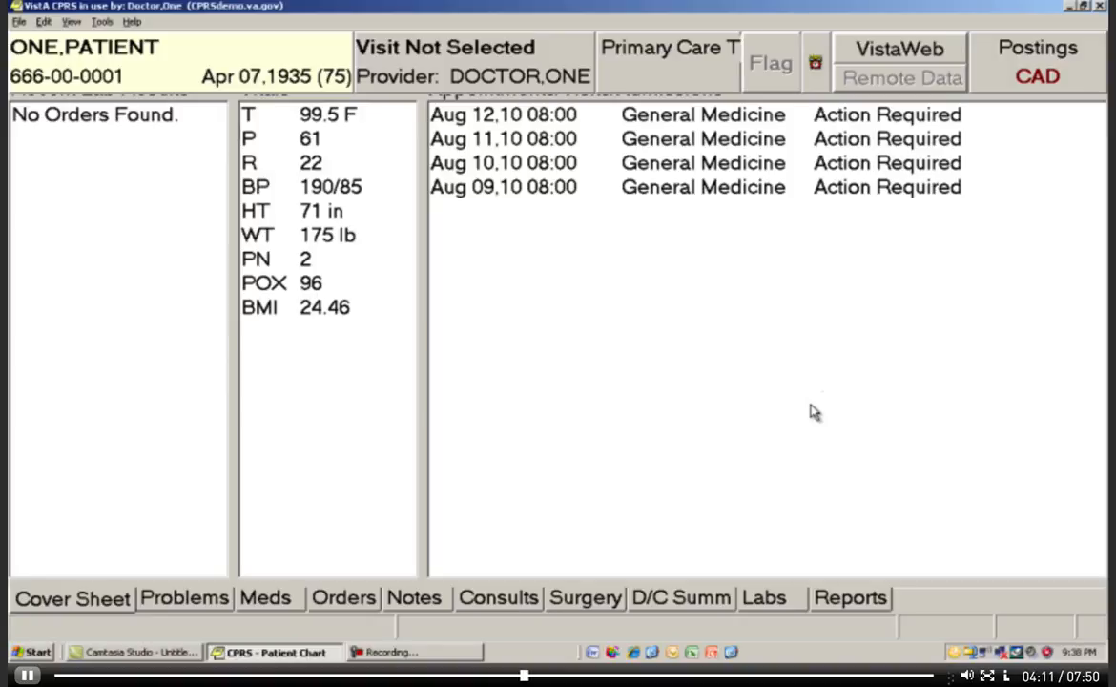
mouse_move(130, 220)
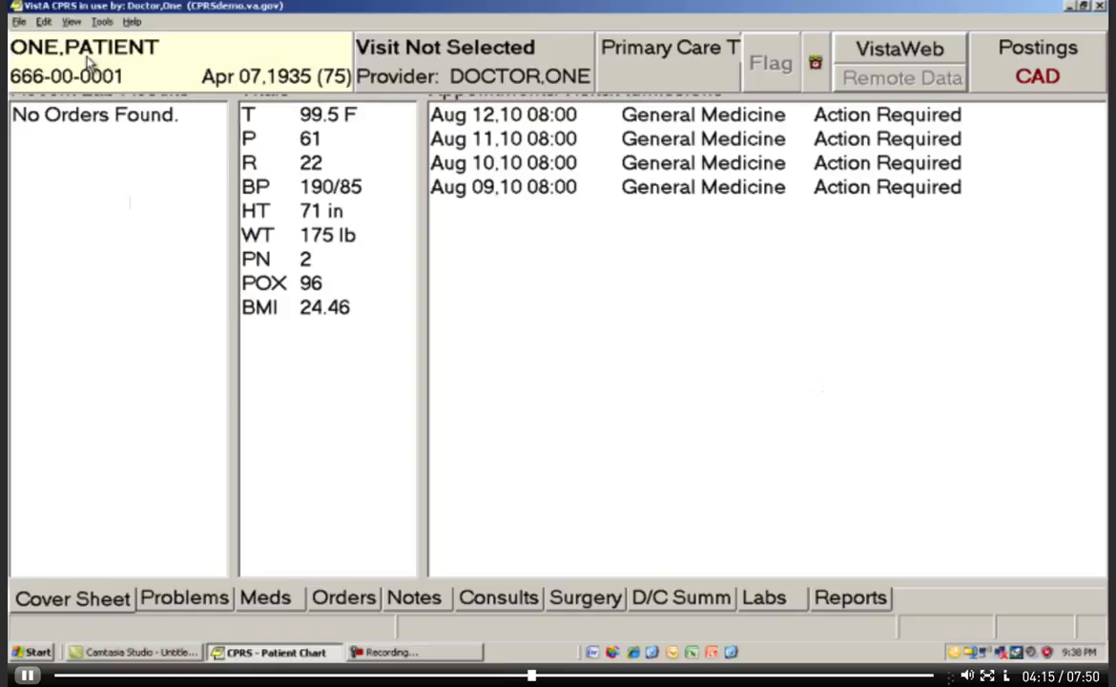
- Return the CPRS display font to 10 pt through Edit > Preferences > Fonts
click(43, 21)
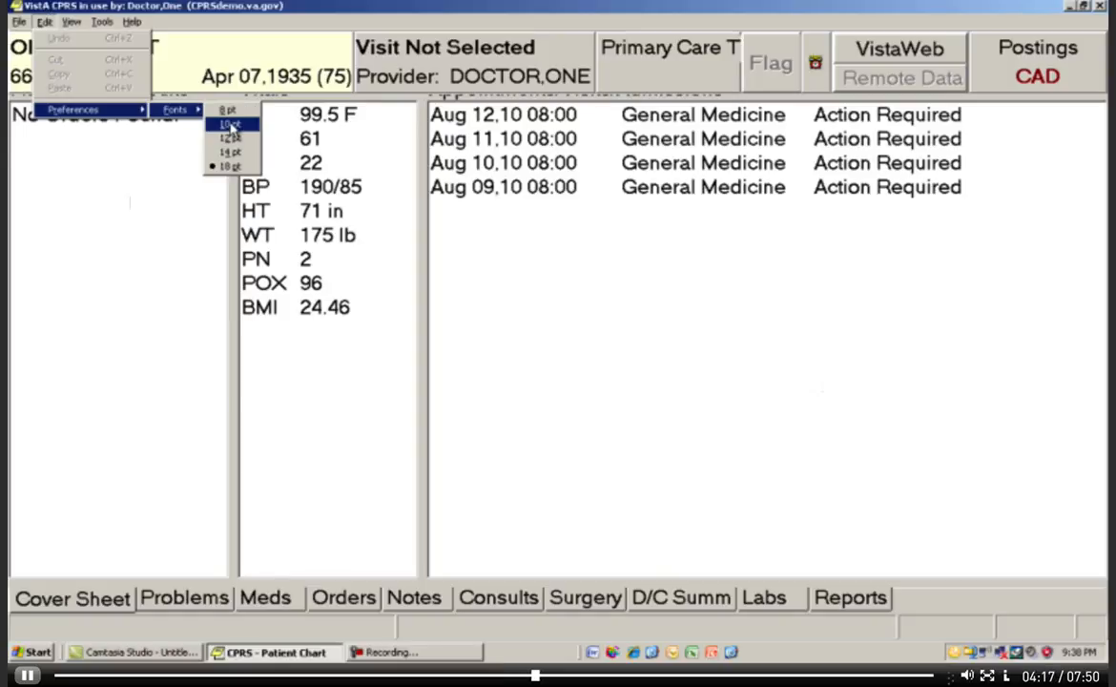
click(229, 124)
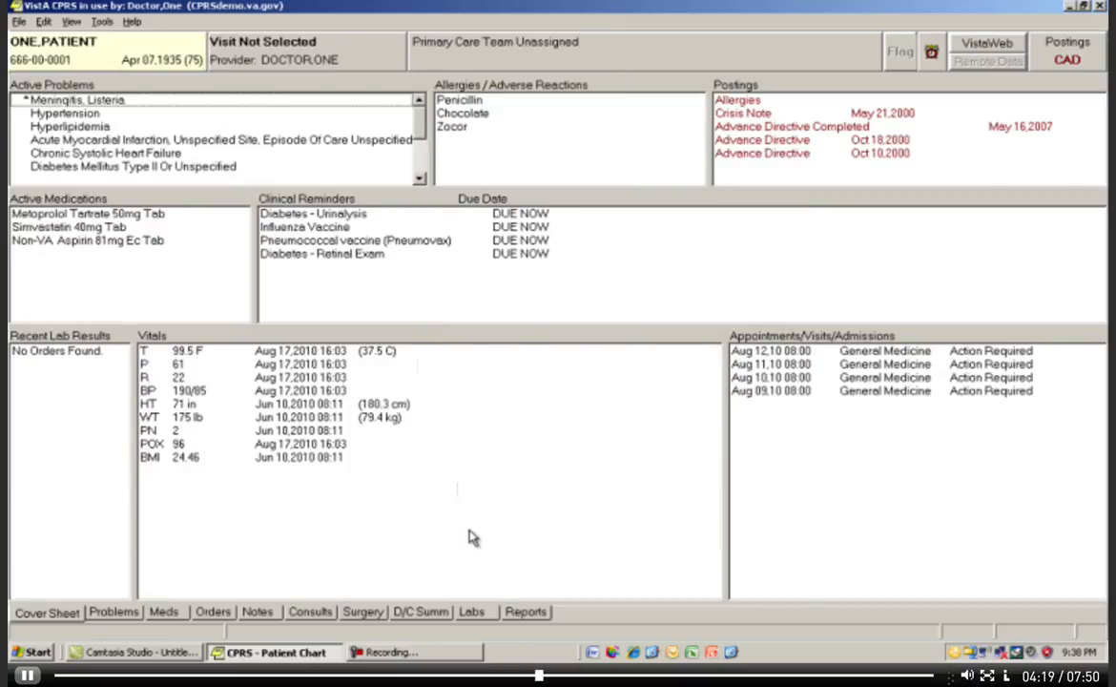
mouse_move(481, 534)
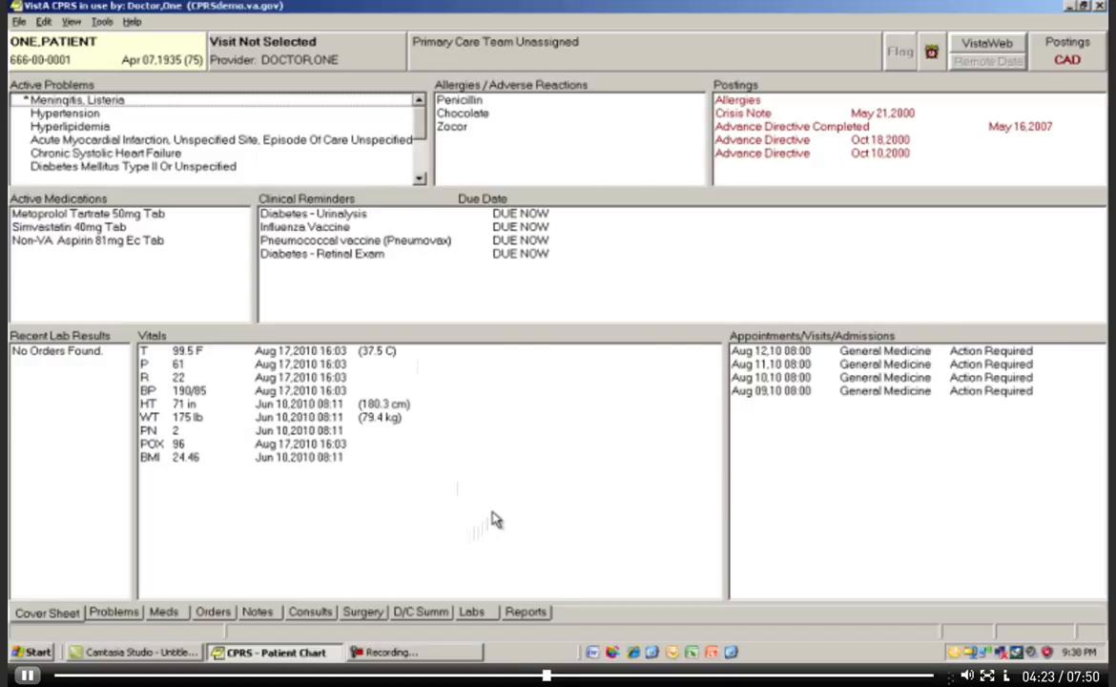
mouse_move(508, 504)
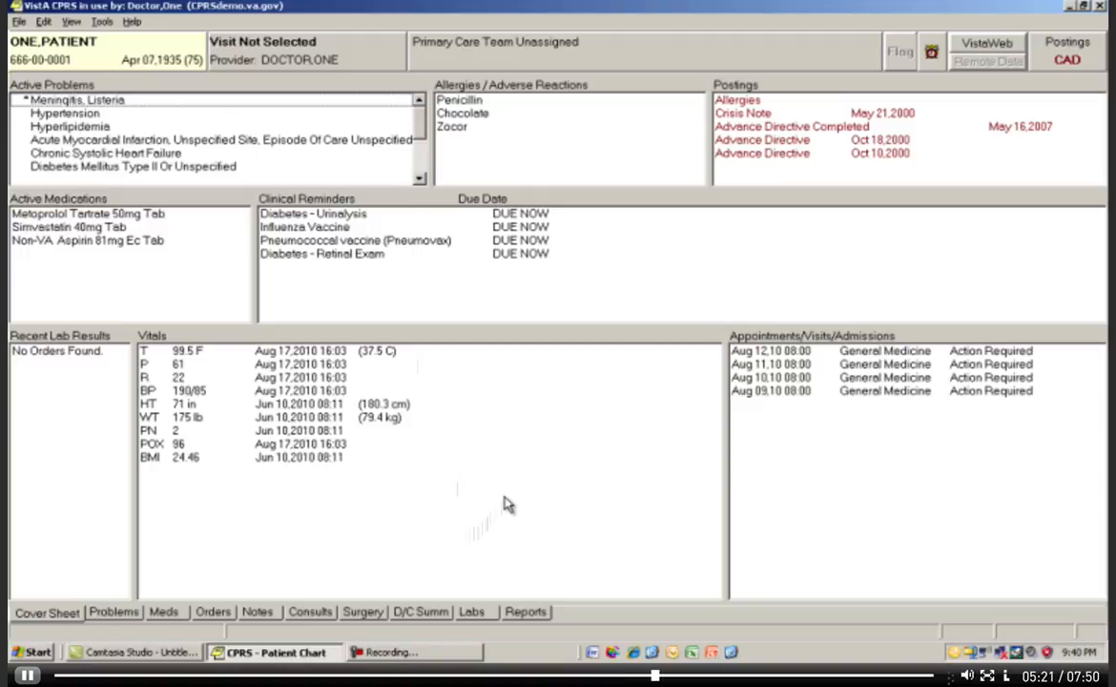
- Open Tools > Options to show the General settings page
click(133, 22)
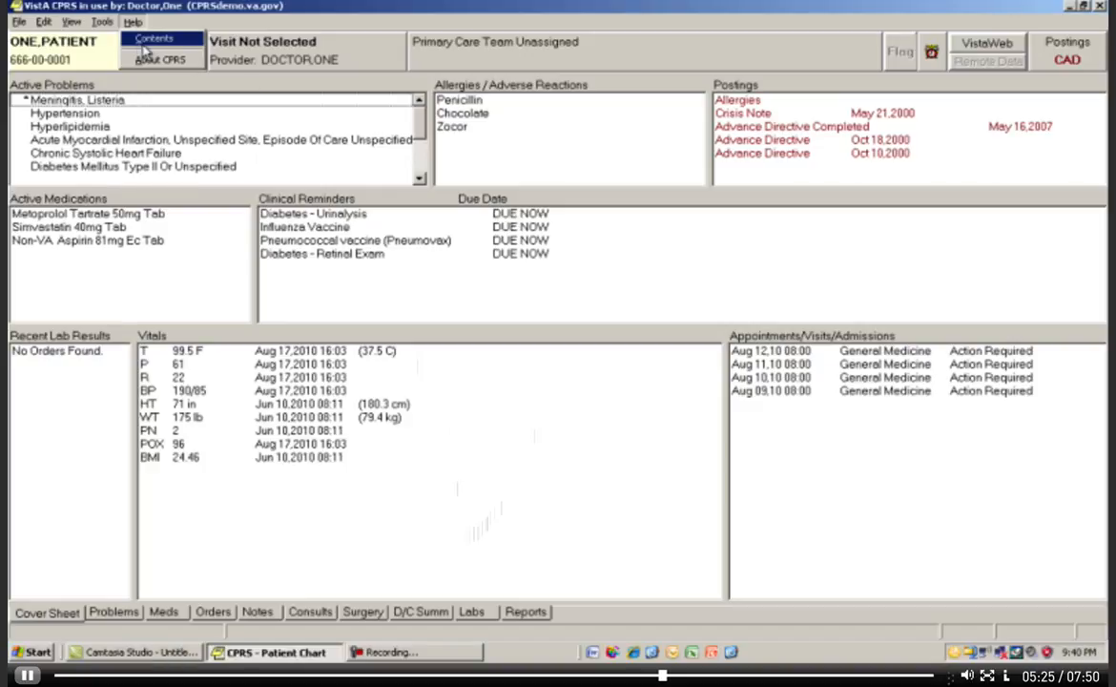
click(102, 21)
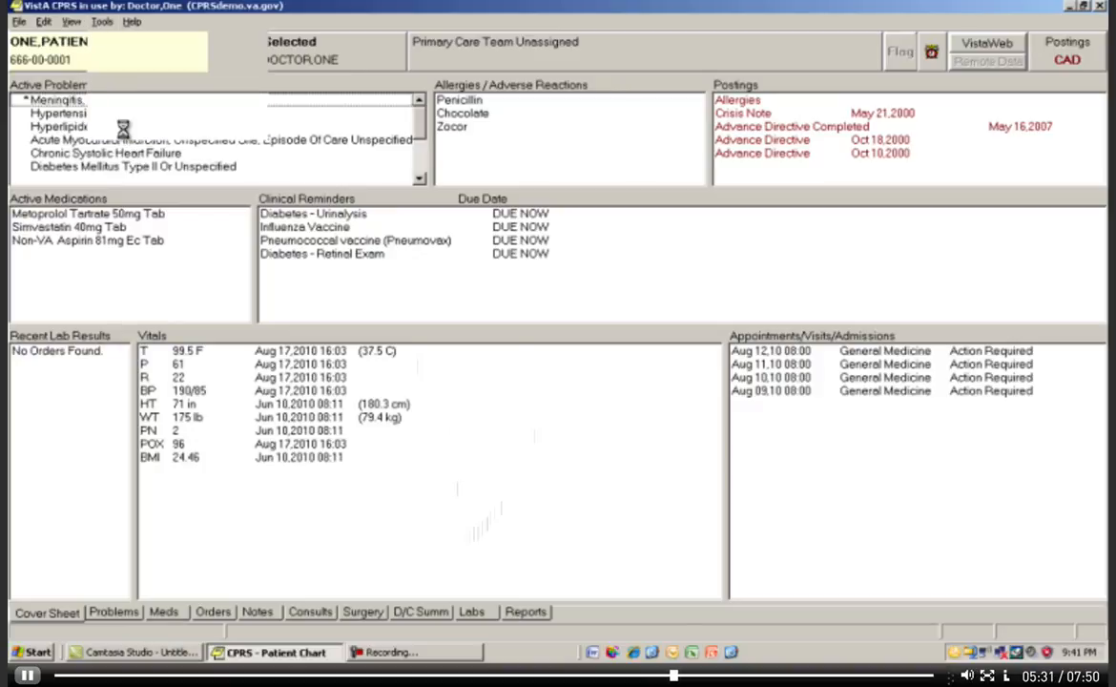
click(102, 21)
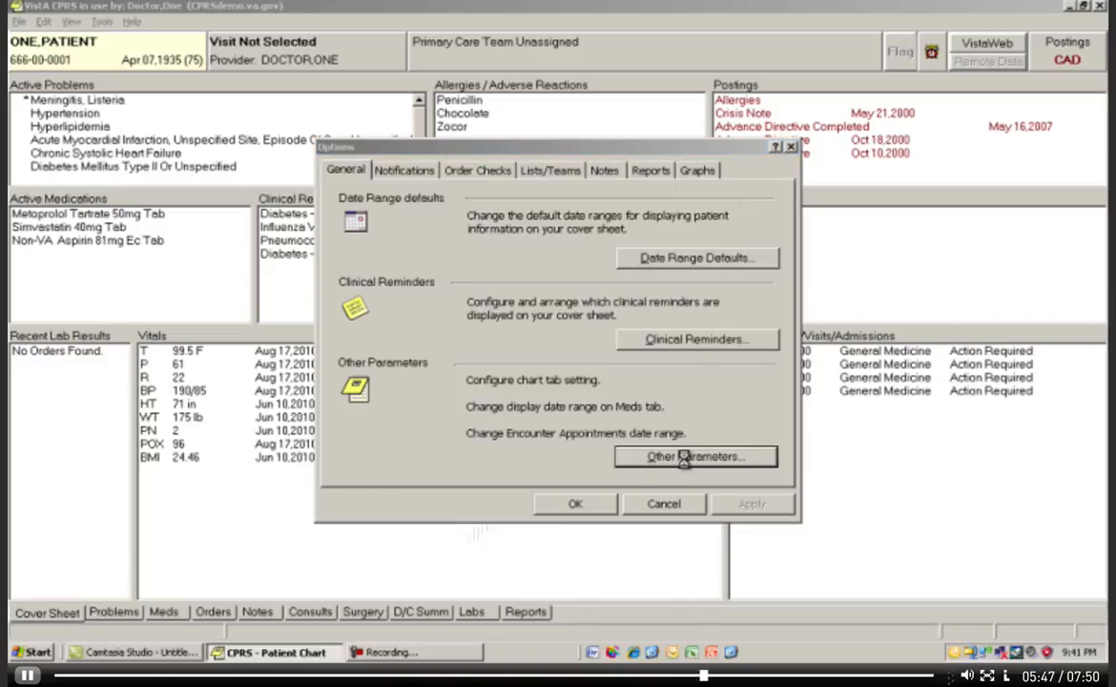
- In Other Parameters, set 'Initial tab when CPRS starts' to Labs
click(696, 456)
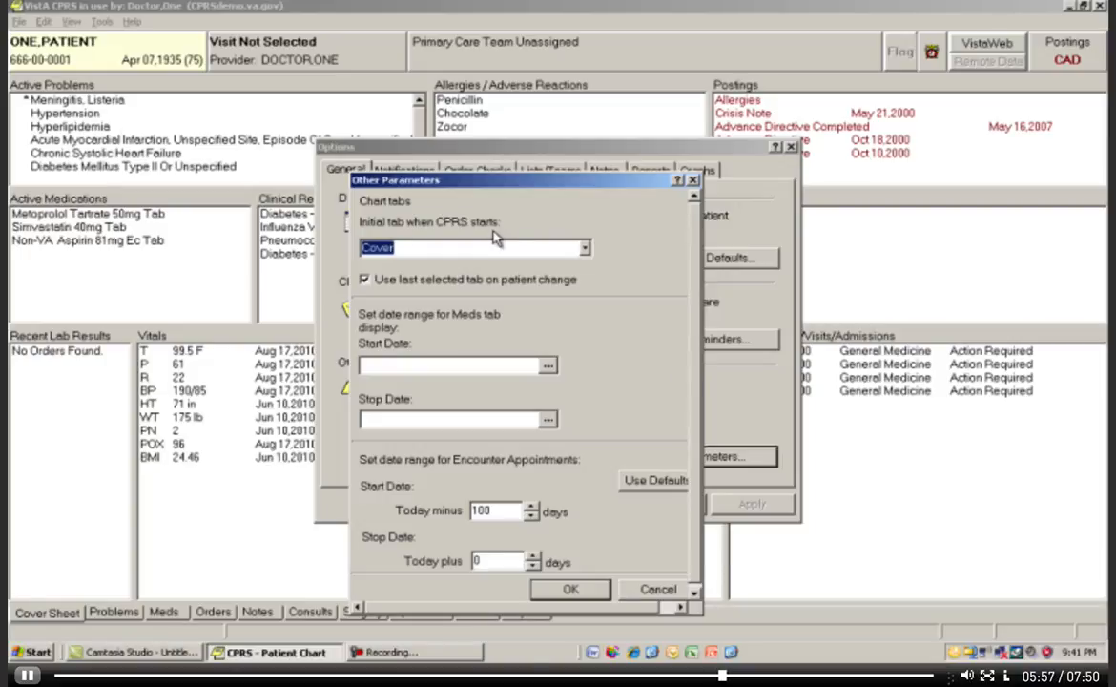
mouse_move(648, 368)
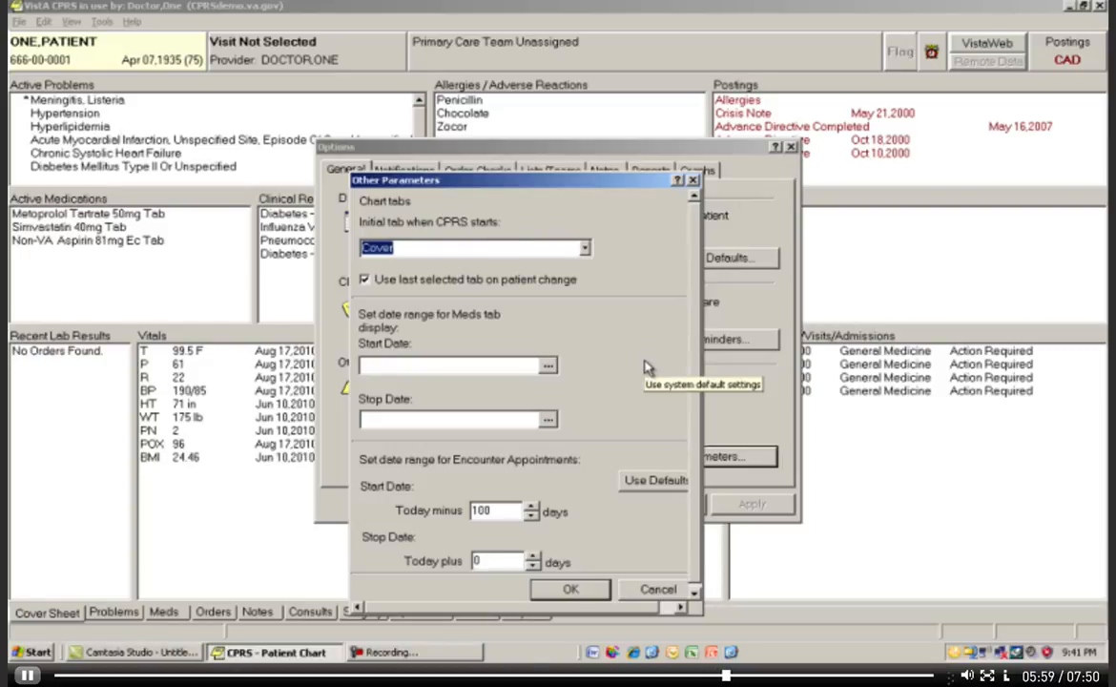
mouse_move(633, 350)
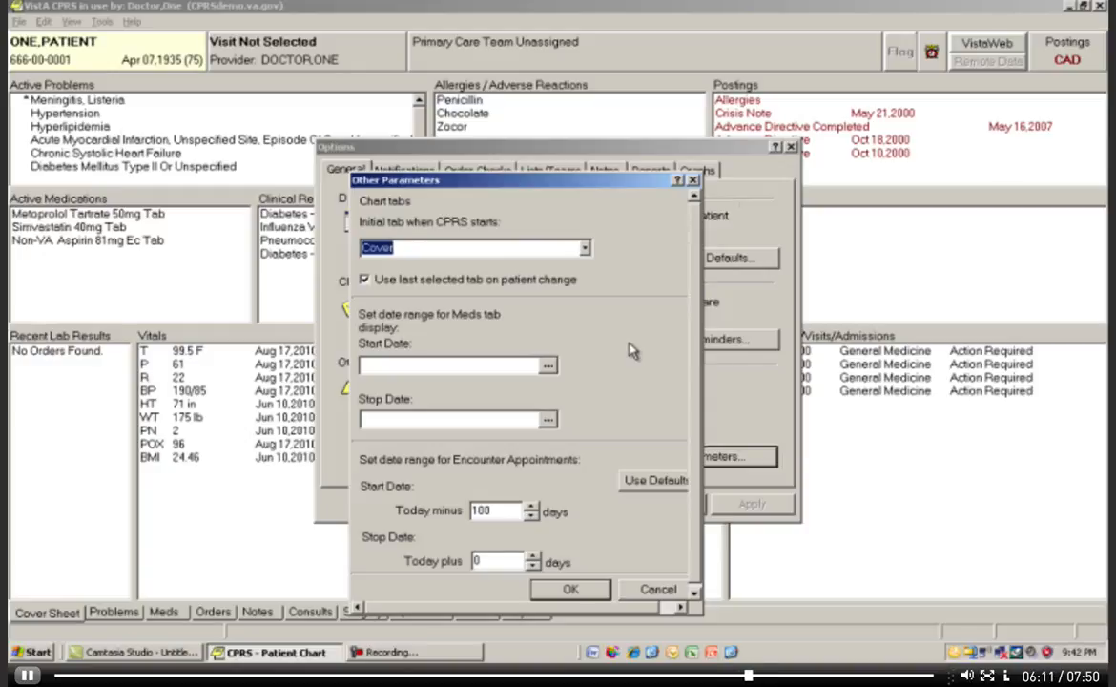
click(584, 248)
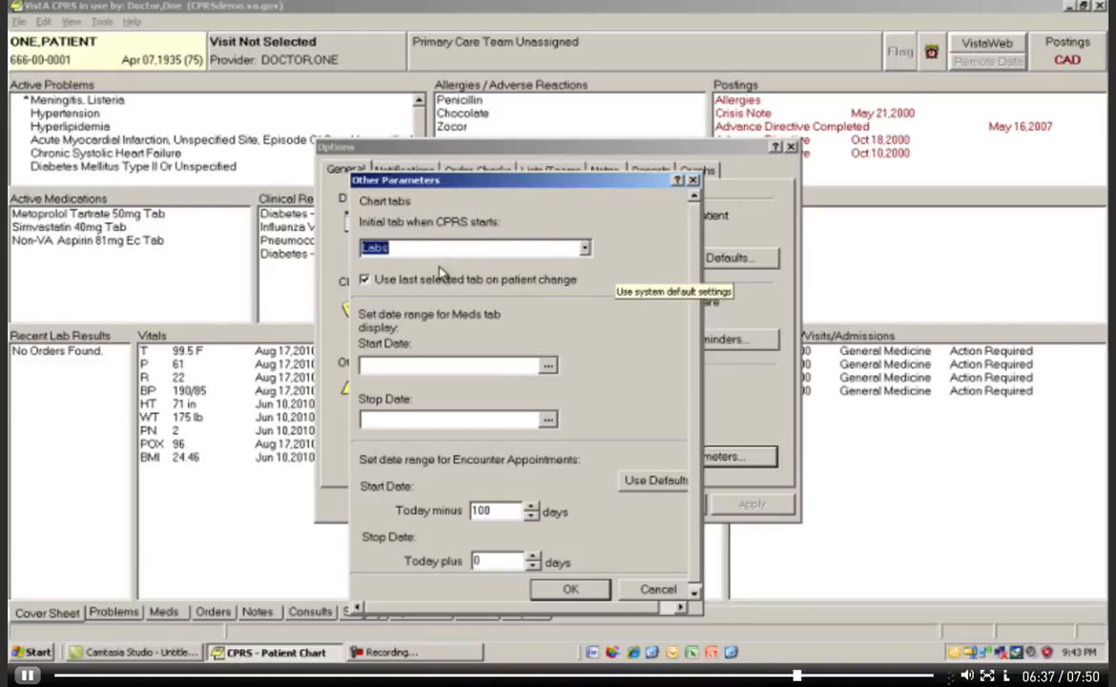
mouse_move(618, 346)
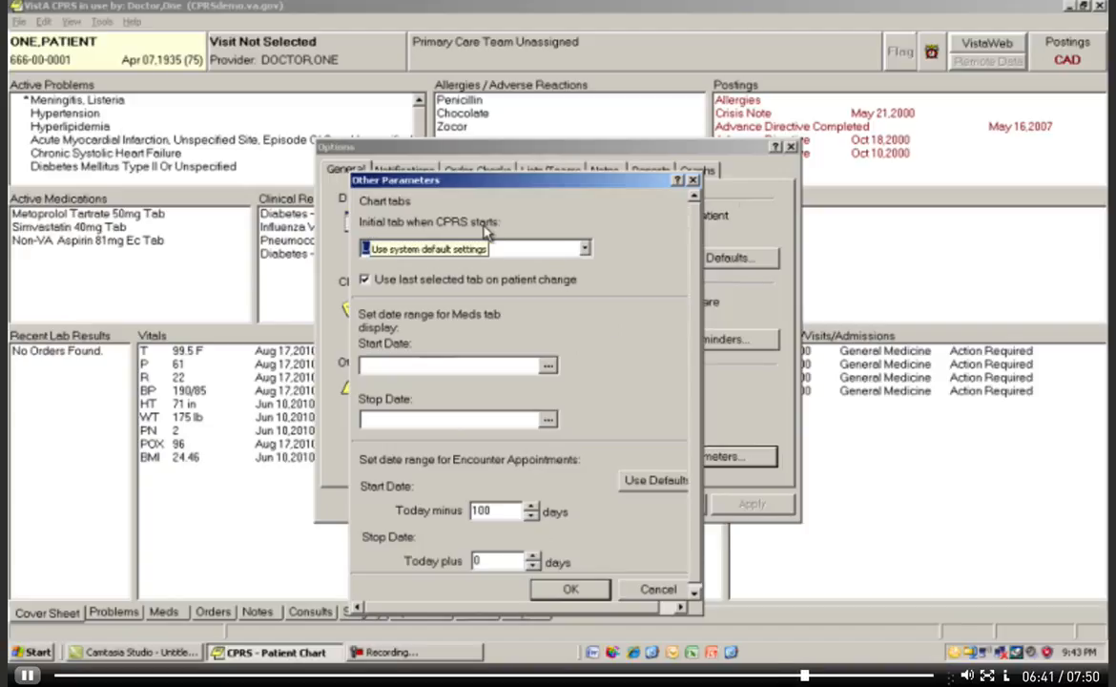
click(584, 248)
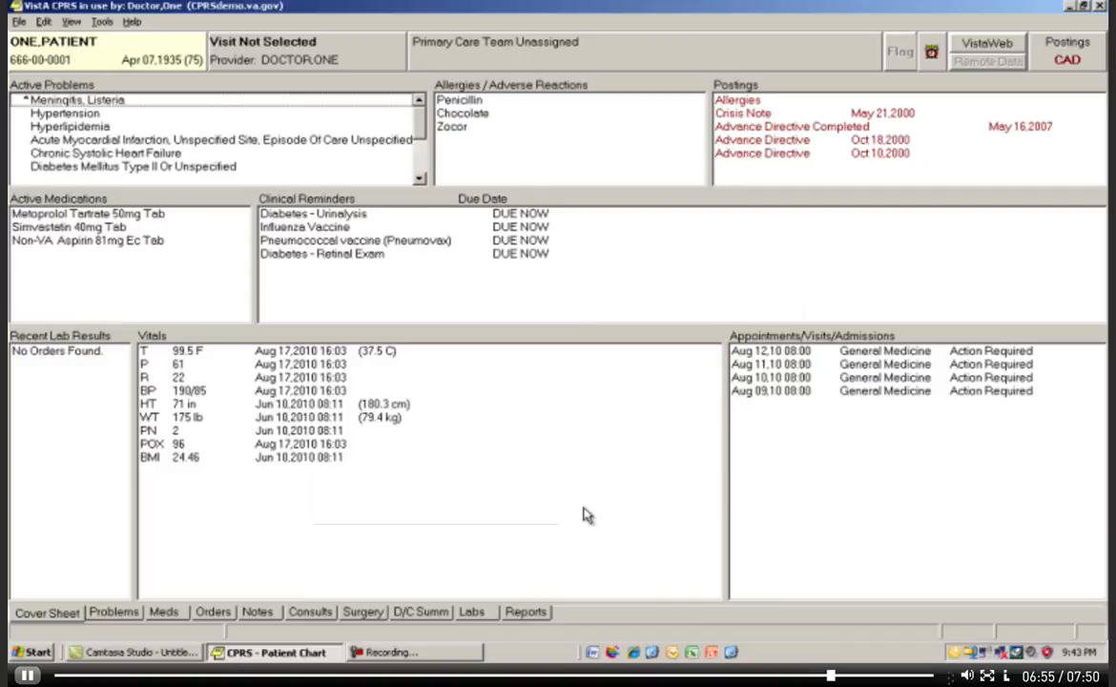
mouse_move(601, 132)
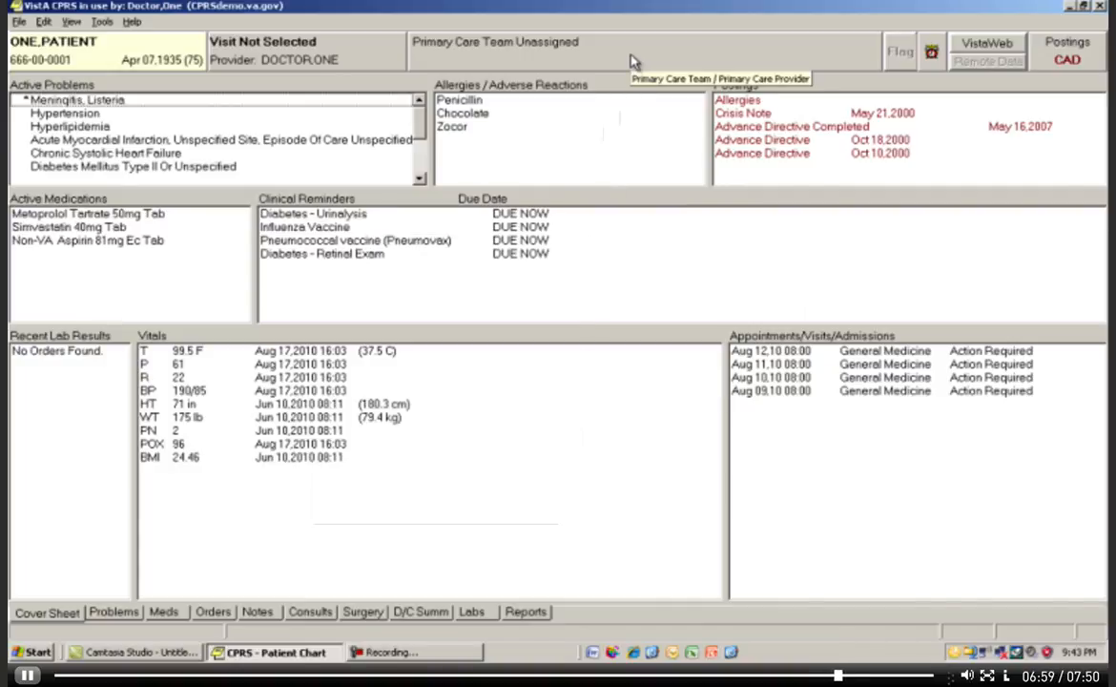
mouse_move(634, 60)
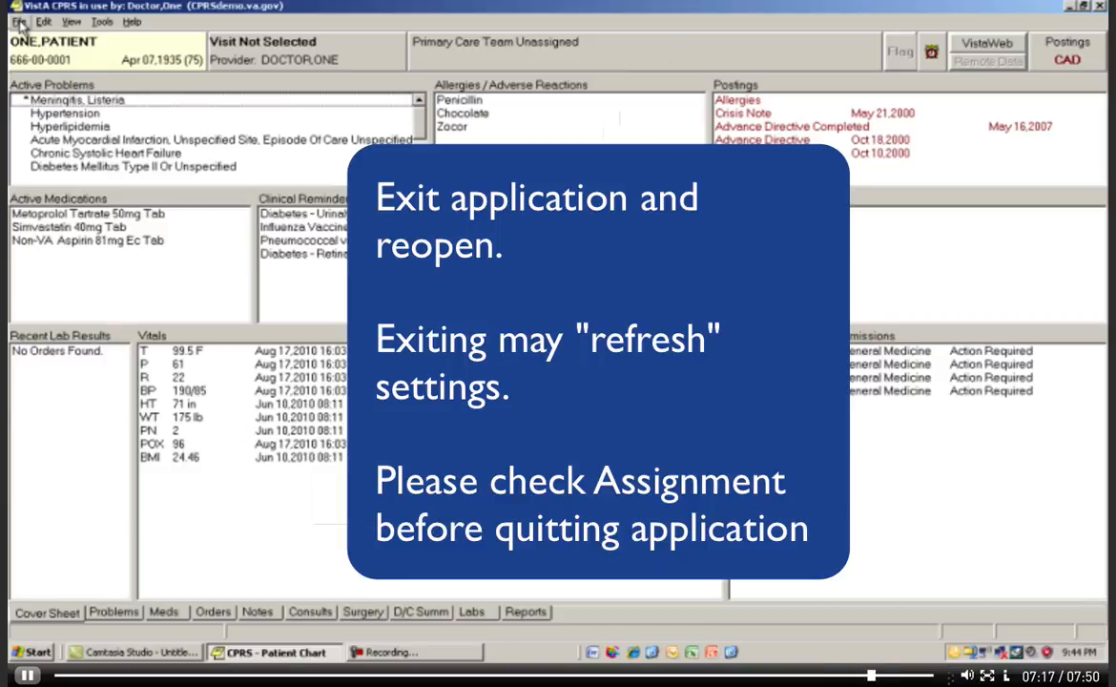
- Exit and reopen CPRS, reselecting One,Patient so the chart opens on Labs
click(18, 22)
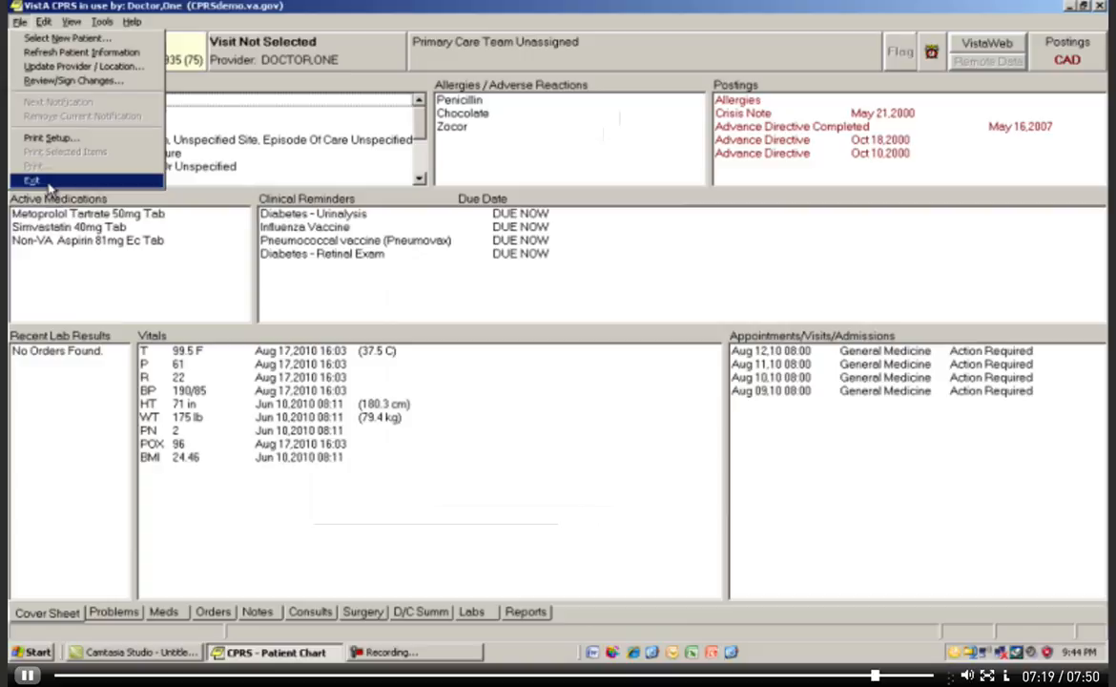
click(32, 181)
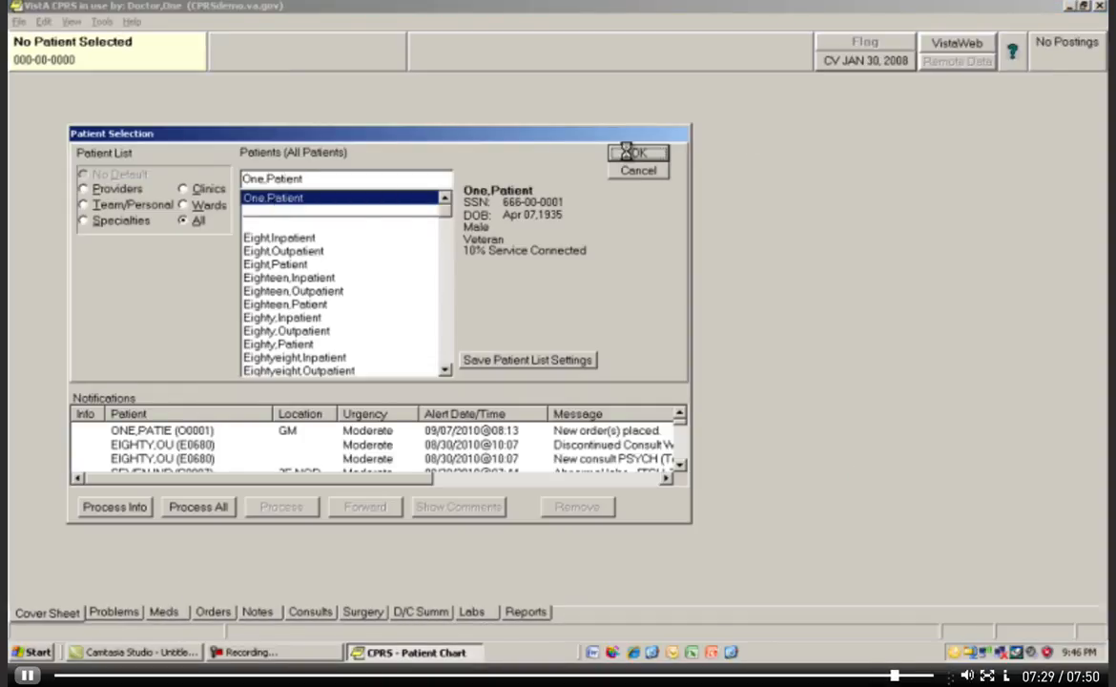
click(637, 153)
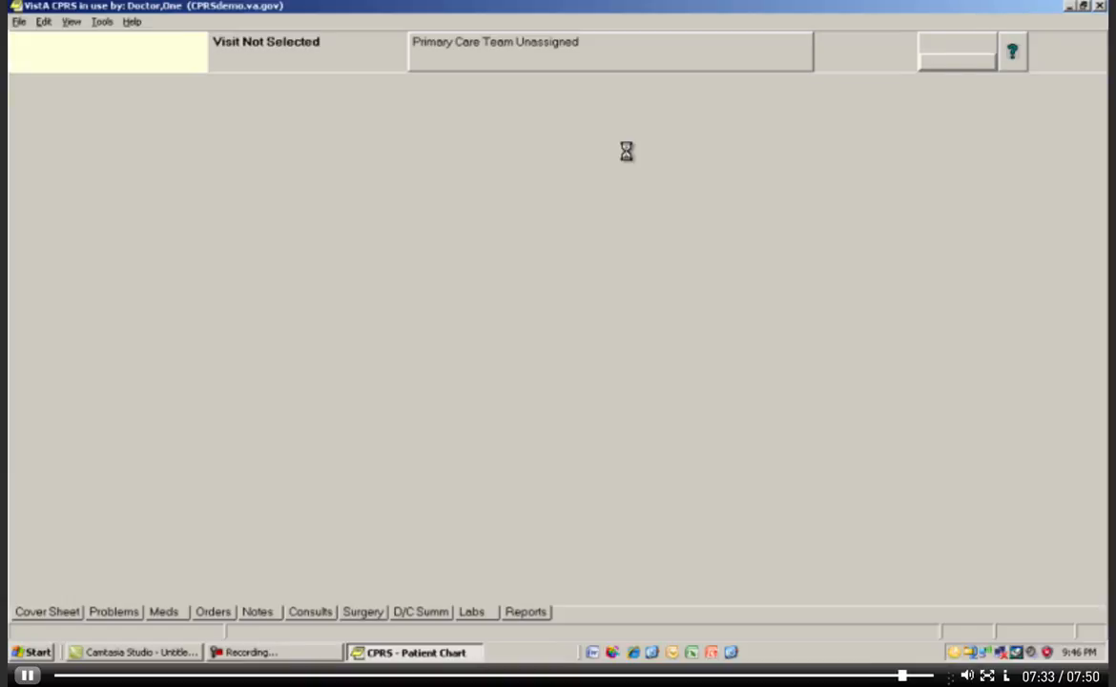
click(472, 611)
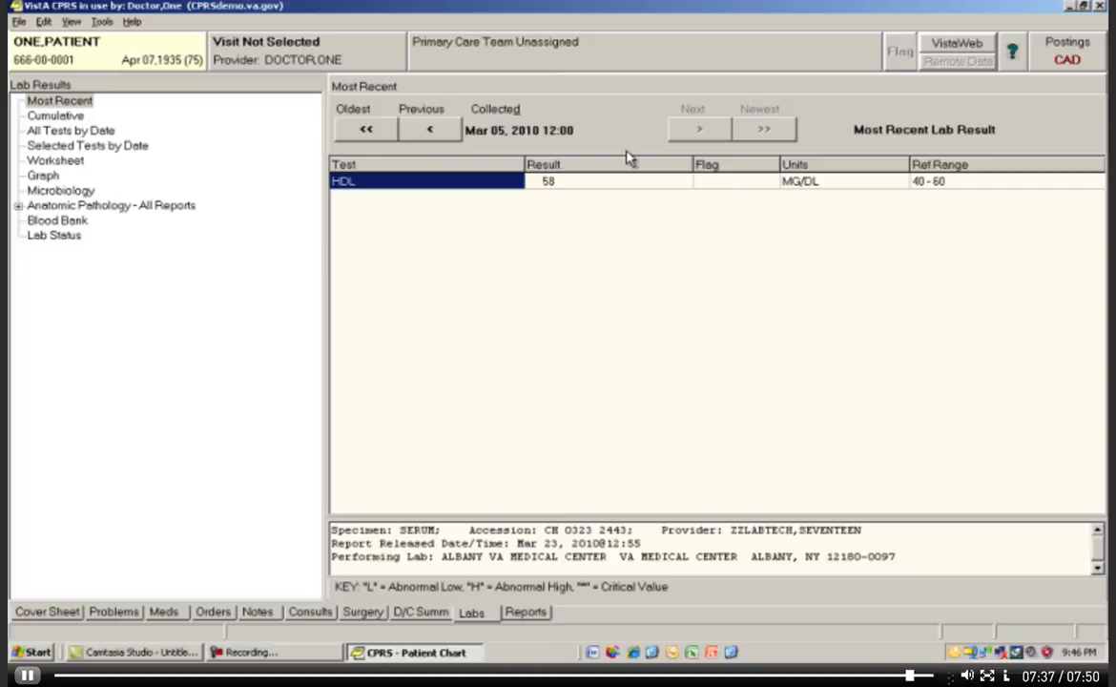
mouse_move(19, 21)
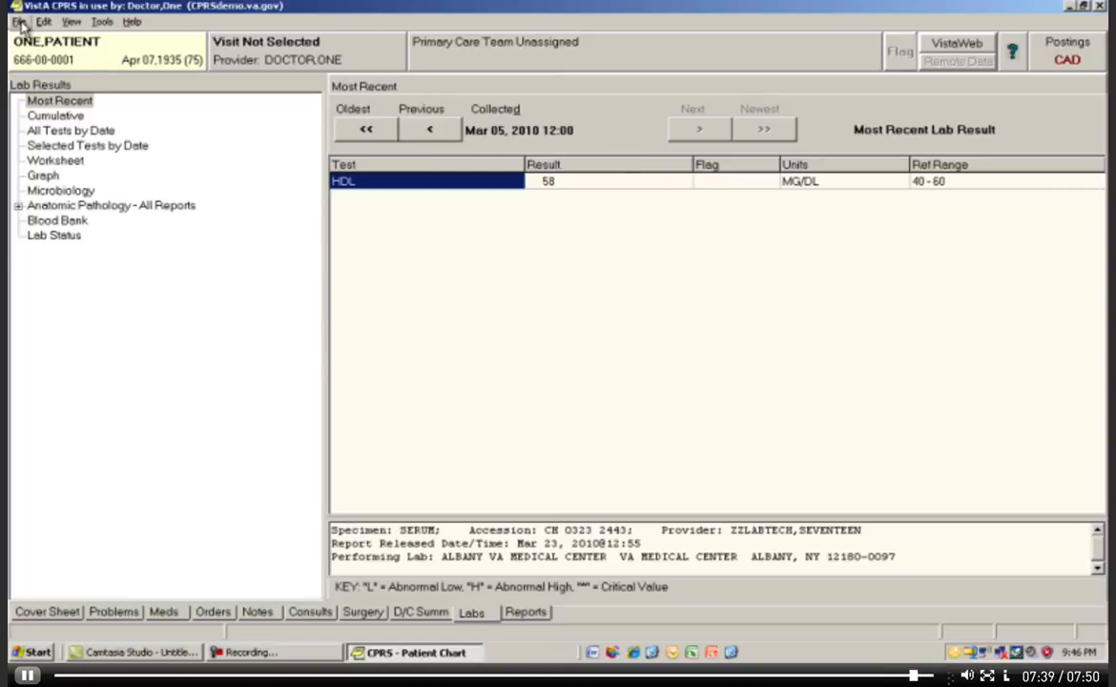
- Reopen Tools > Options > Other Parameters, still showing Labs as the startup tab
click(19, 21)
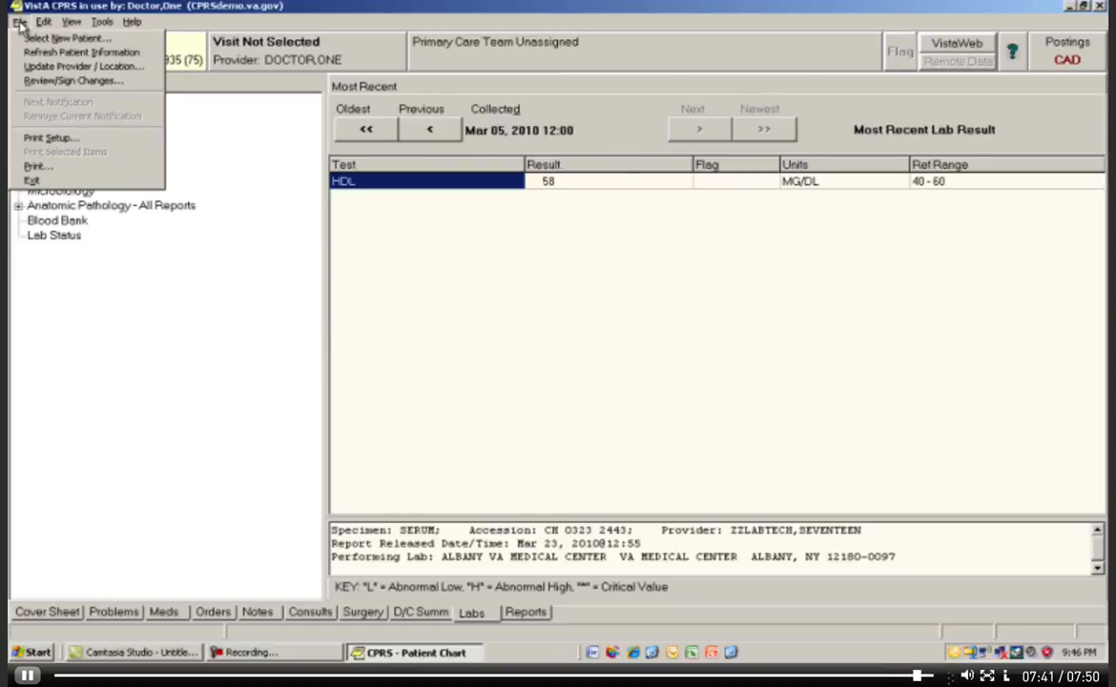
click(102, 21)
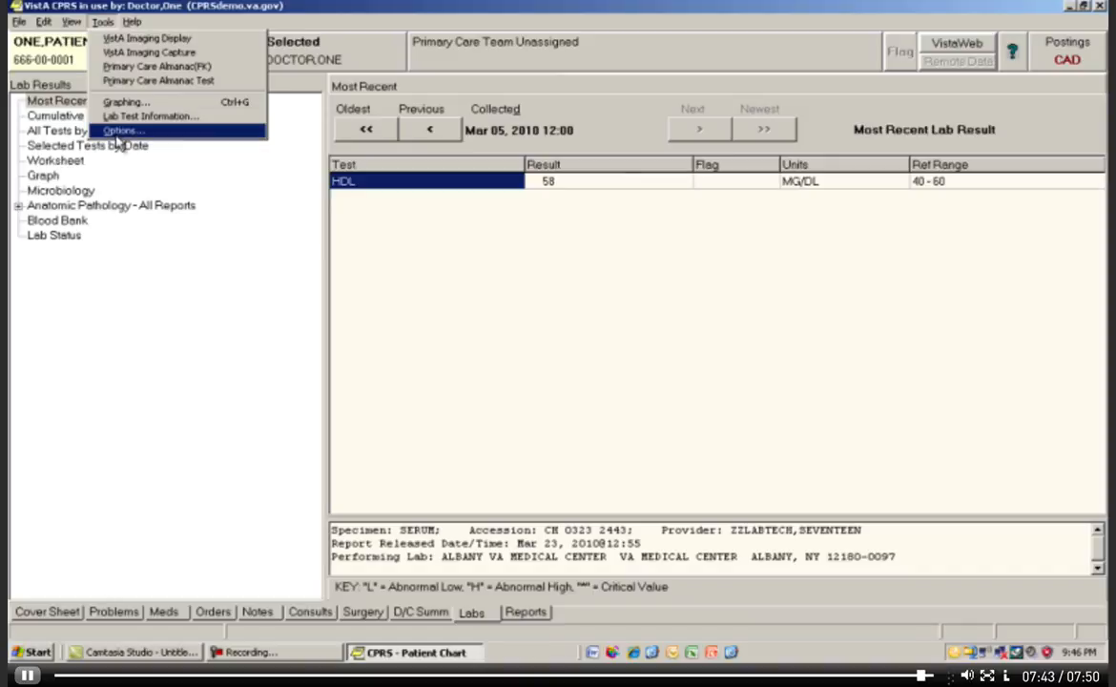
click(121, 130)
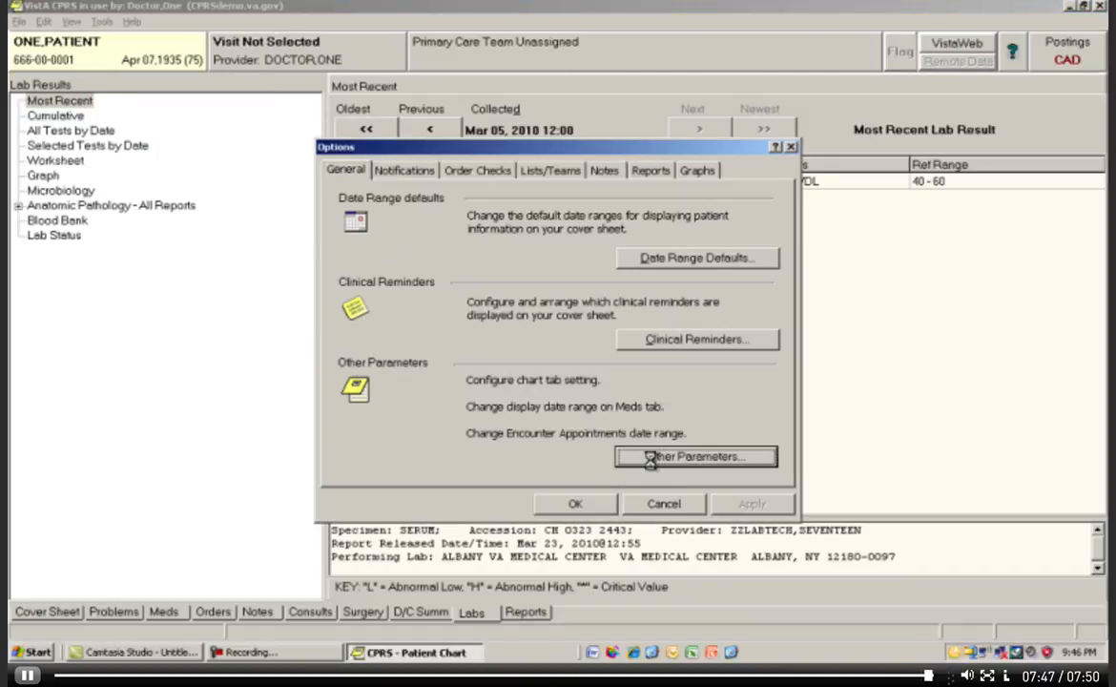
click(696, 456)
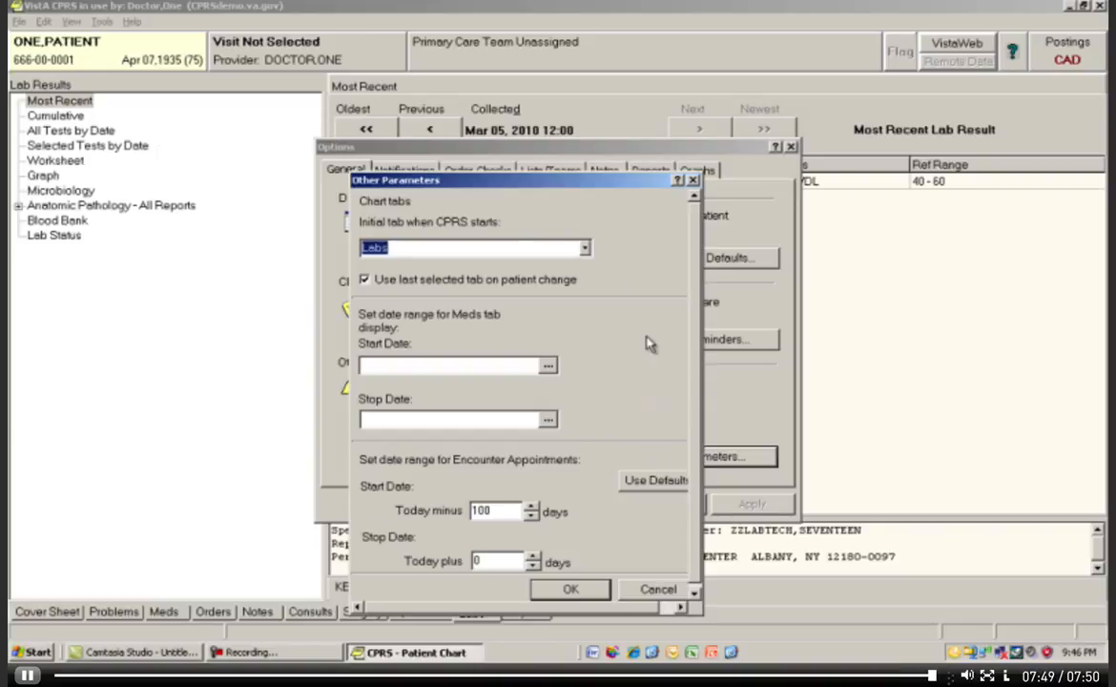